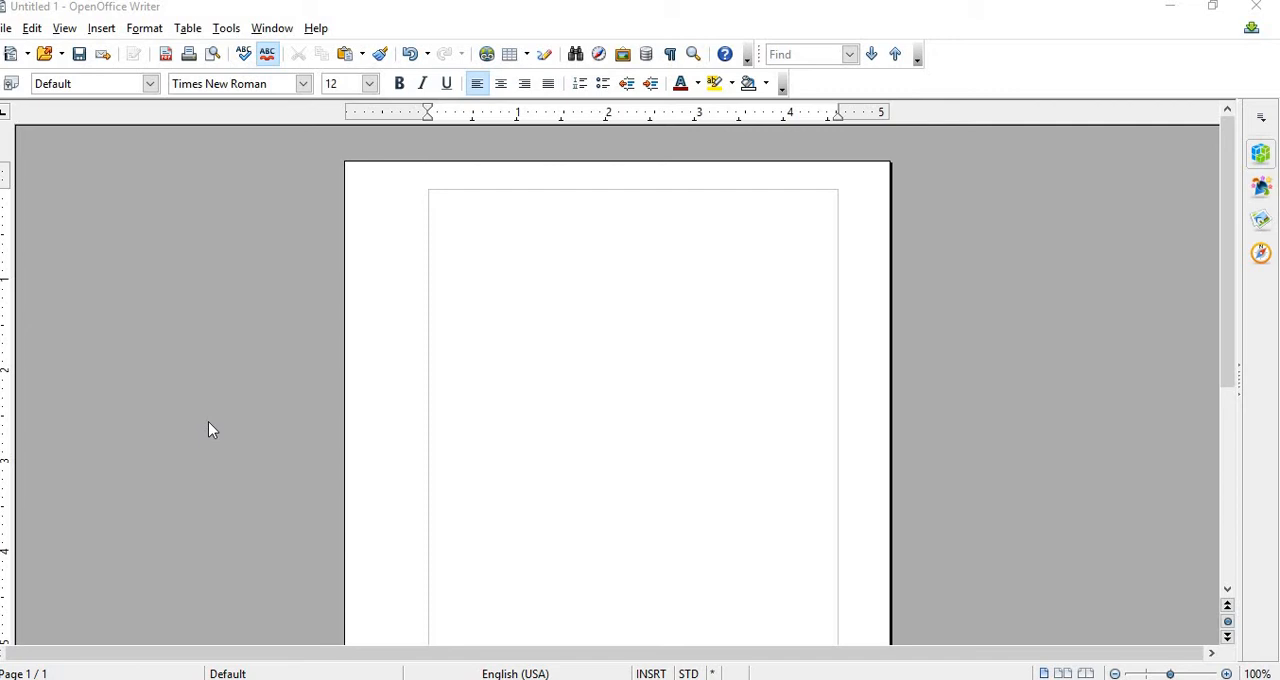
{"action": "mouse_move", "coordinate": [248, 296]}
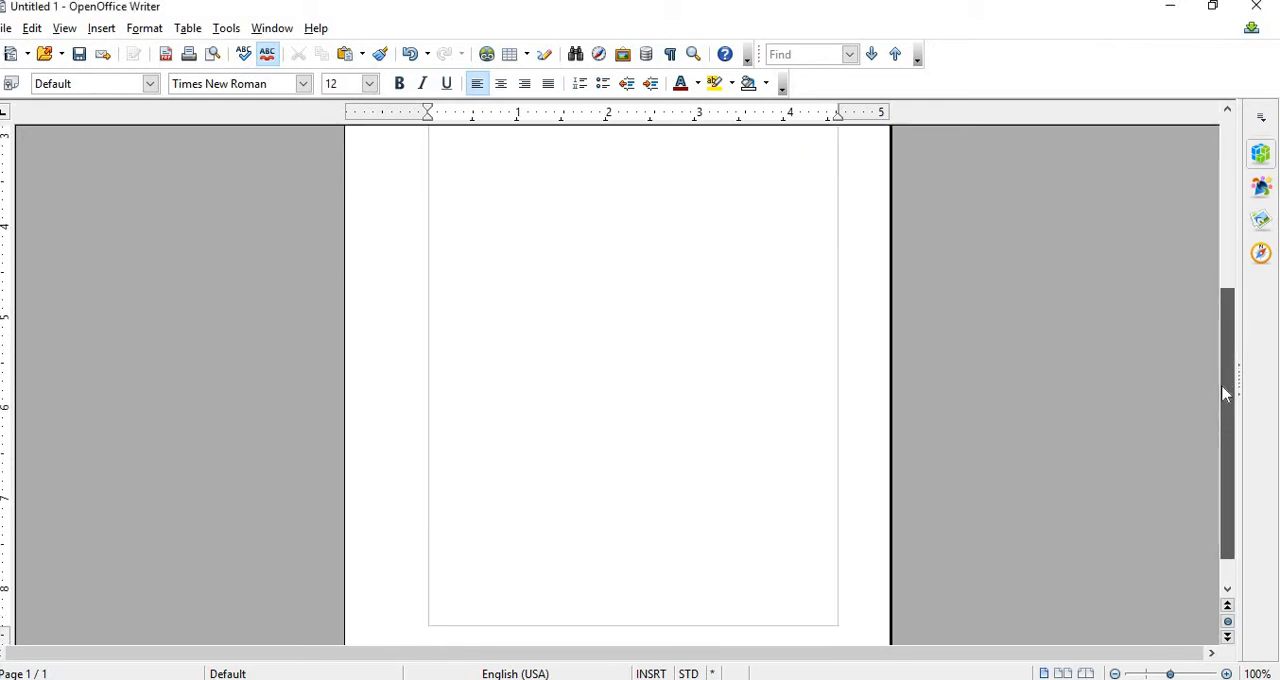
Step: Add a default footer to the page and centre its paragraph
{"action": "scroll", "scroll_direction": "down", "scroll_amount": 3}
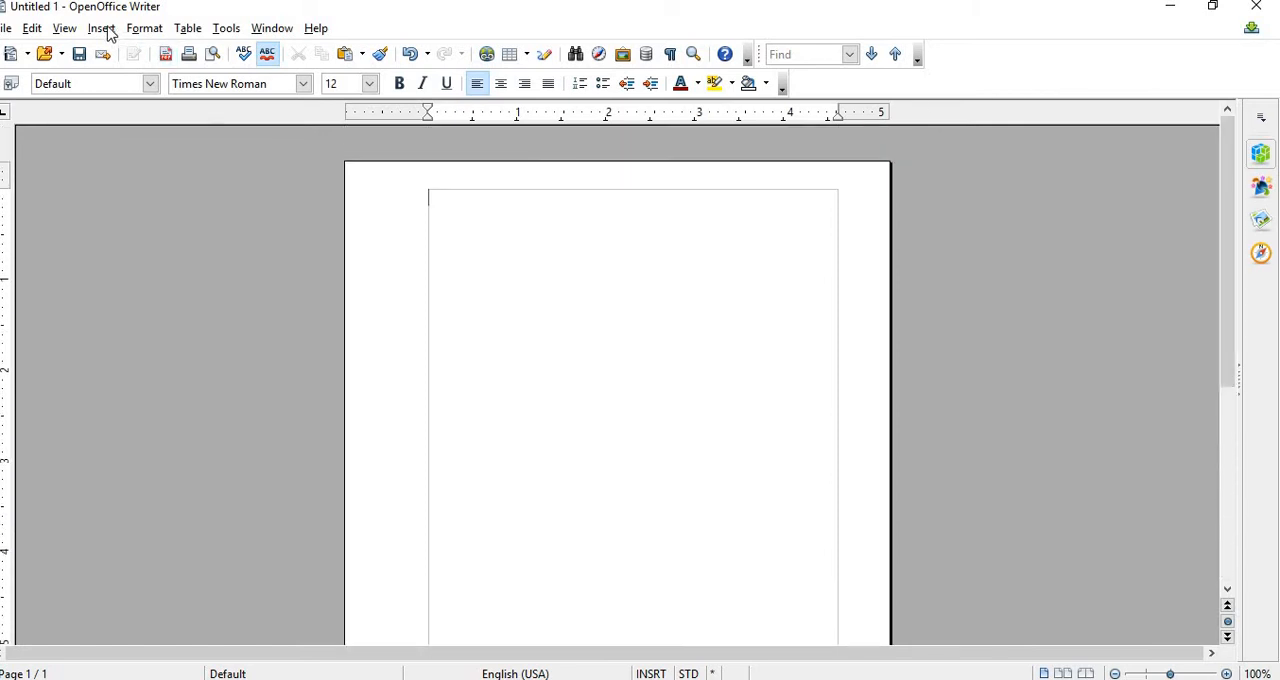
{"action": "left_click", "coordinate": [100, 28]}
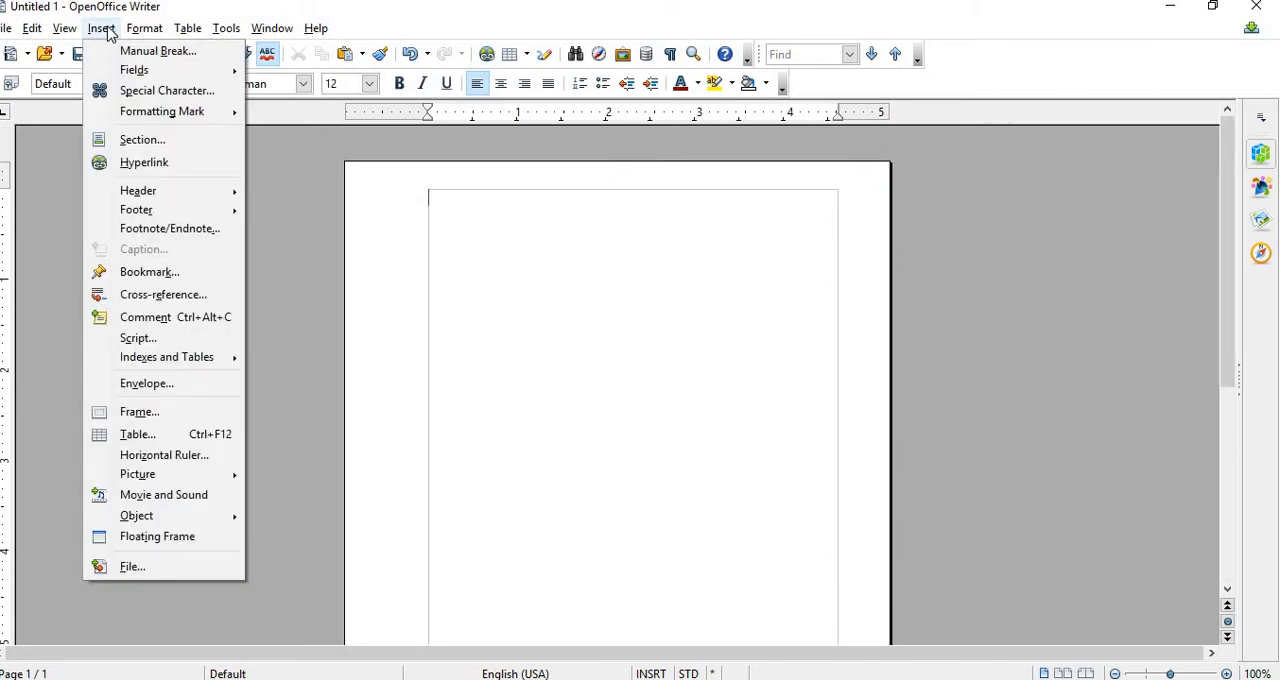
{"action": "mouse_move", "coordinate": [136, 208]}
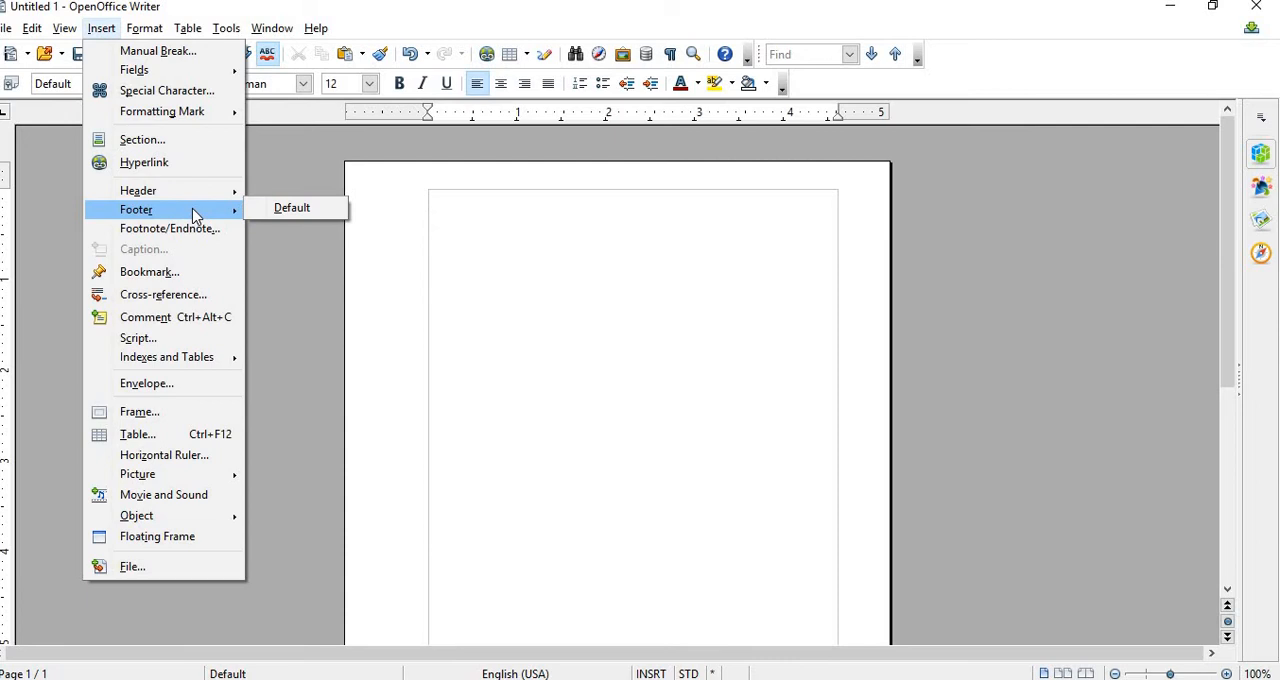
{"action": "mouse_move", "coordinate": [292, 206]}
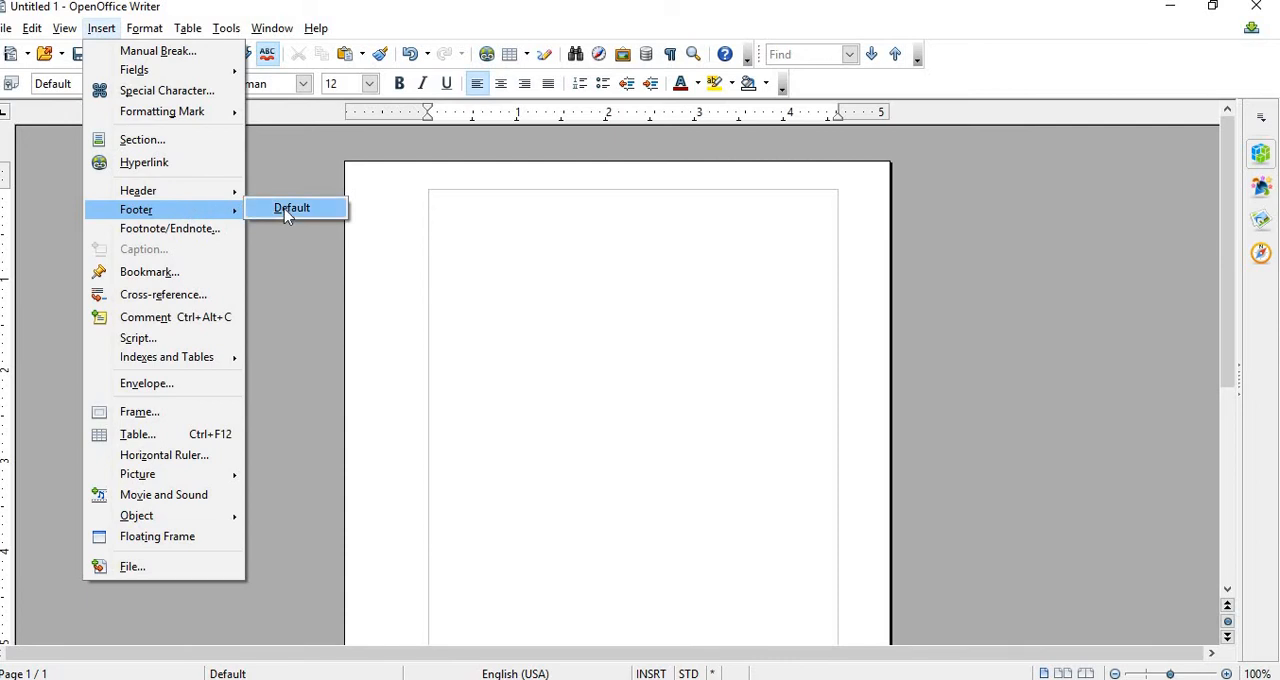
{"action": "mouse_move", "coordinate": [292, 218]}
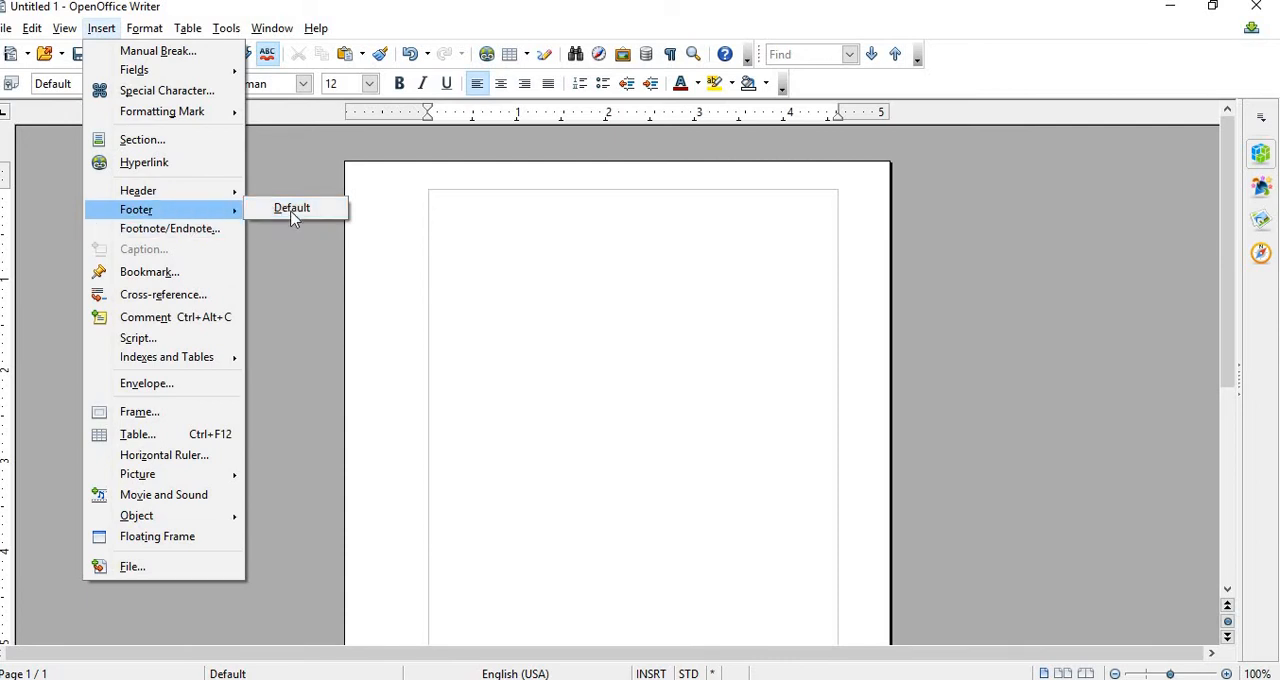
{"action": "left_click", "coordinate": [292, 206]}
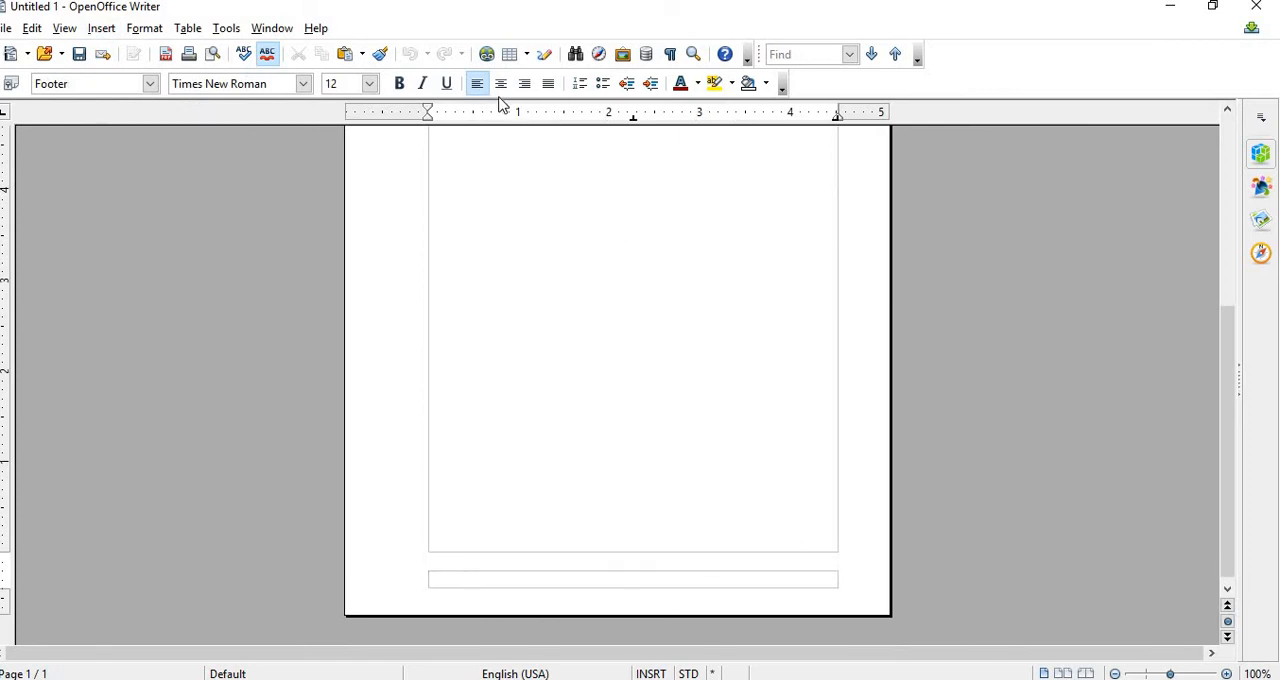
{"action": "mouse_move", "coordinate": [500, 84]}
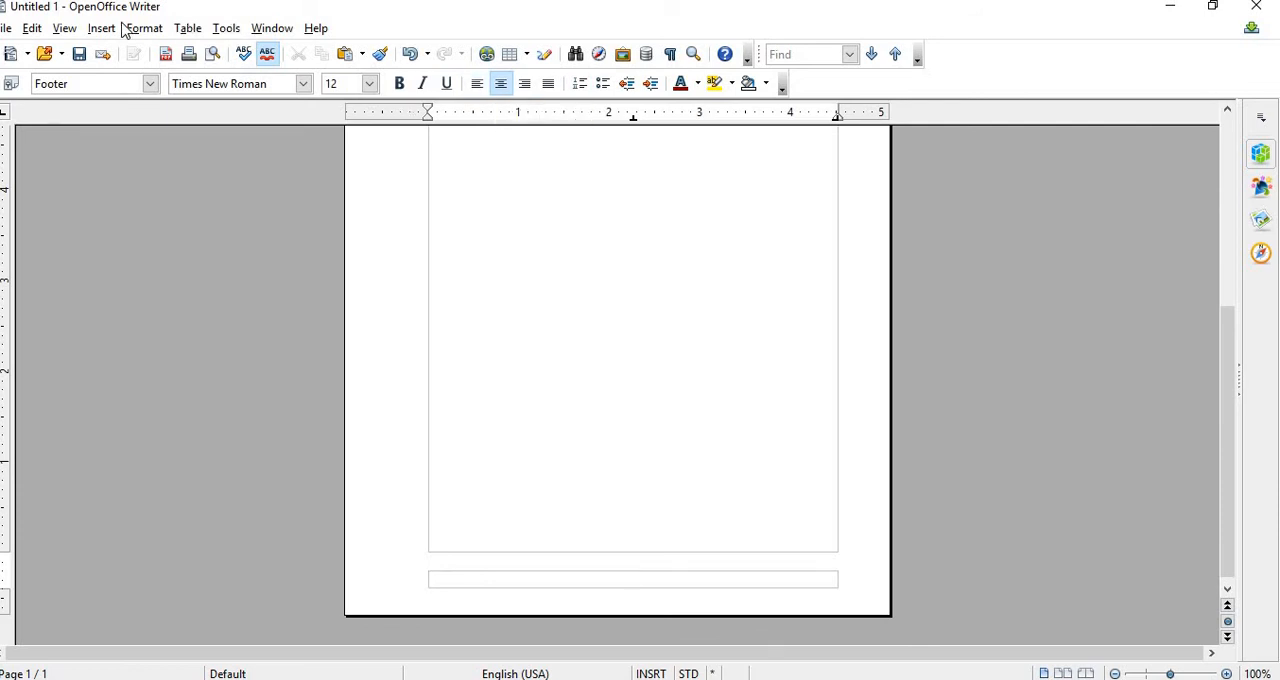
{"action": "left_click", "coordinate": [100, 28]}
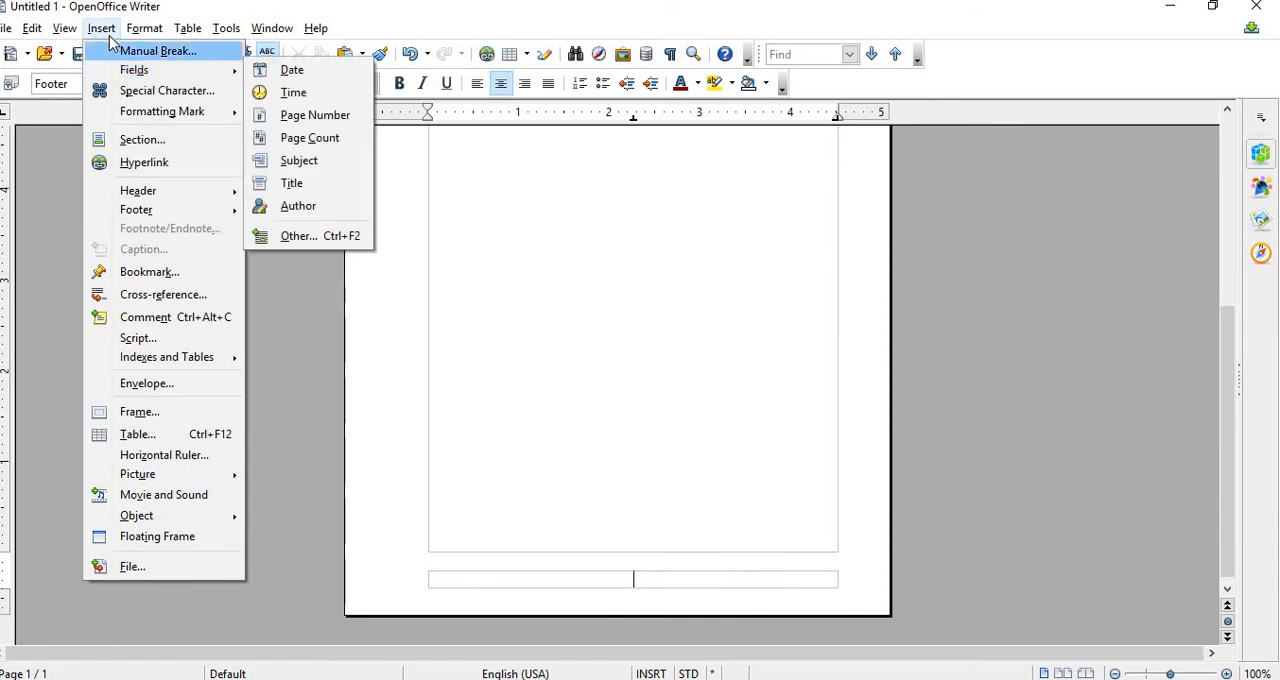
{"action": "mouse_move", "coordinate": [316, 114]}
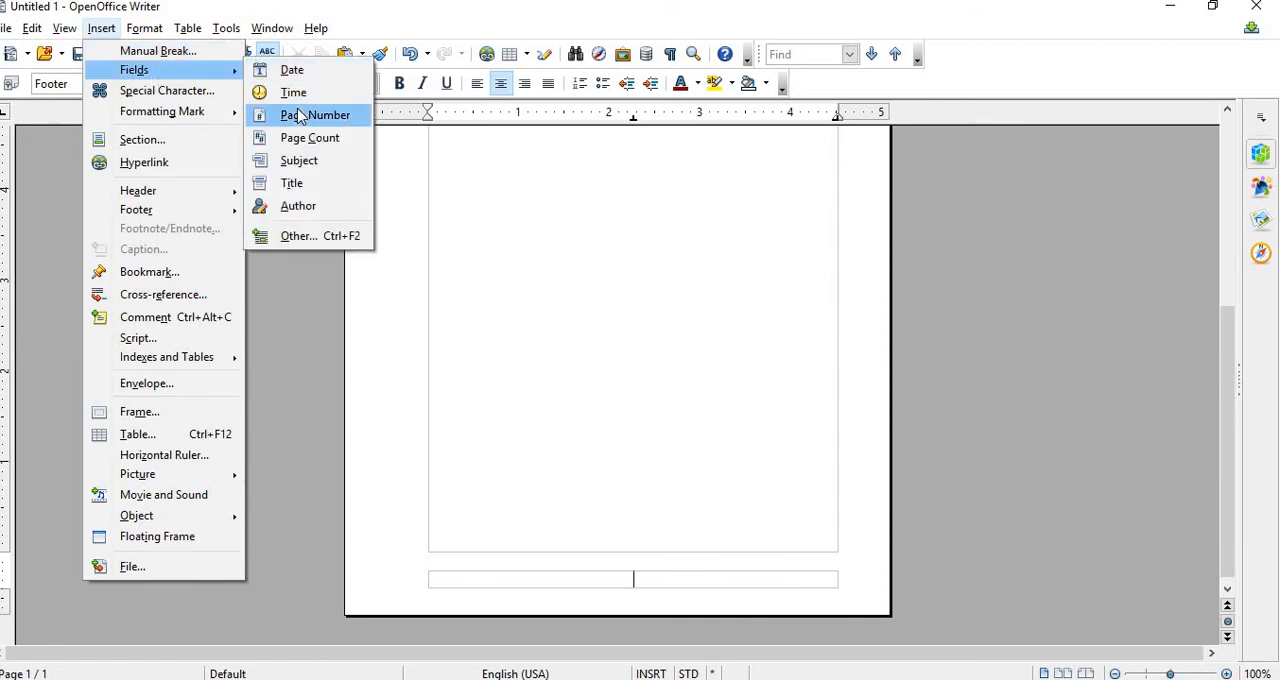
Step: Insert a Page Number field into the centred footer
{"action": "left_click", "coordinate": [316, 114]}
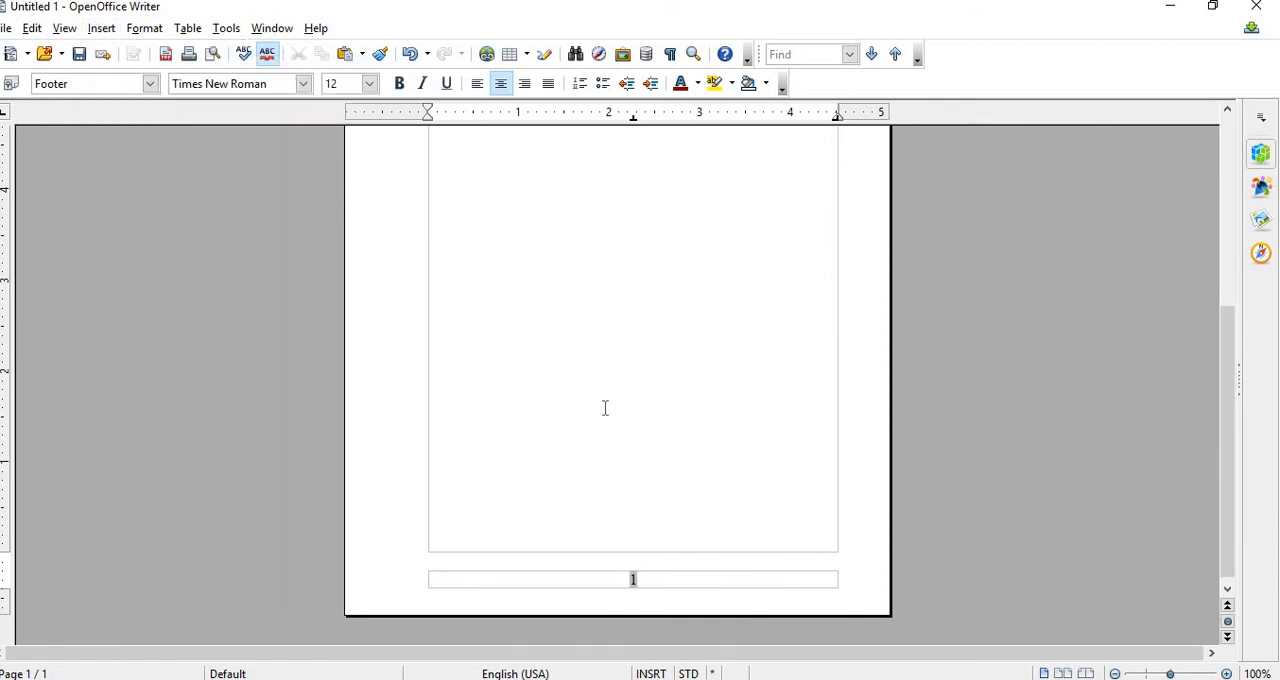
{"action": "mouse_move", "coordinate": [700, 432]}
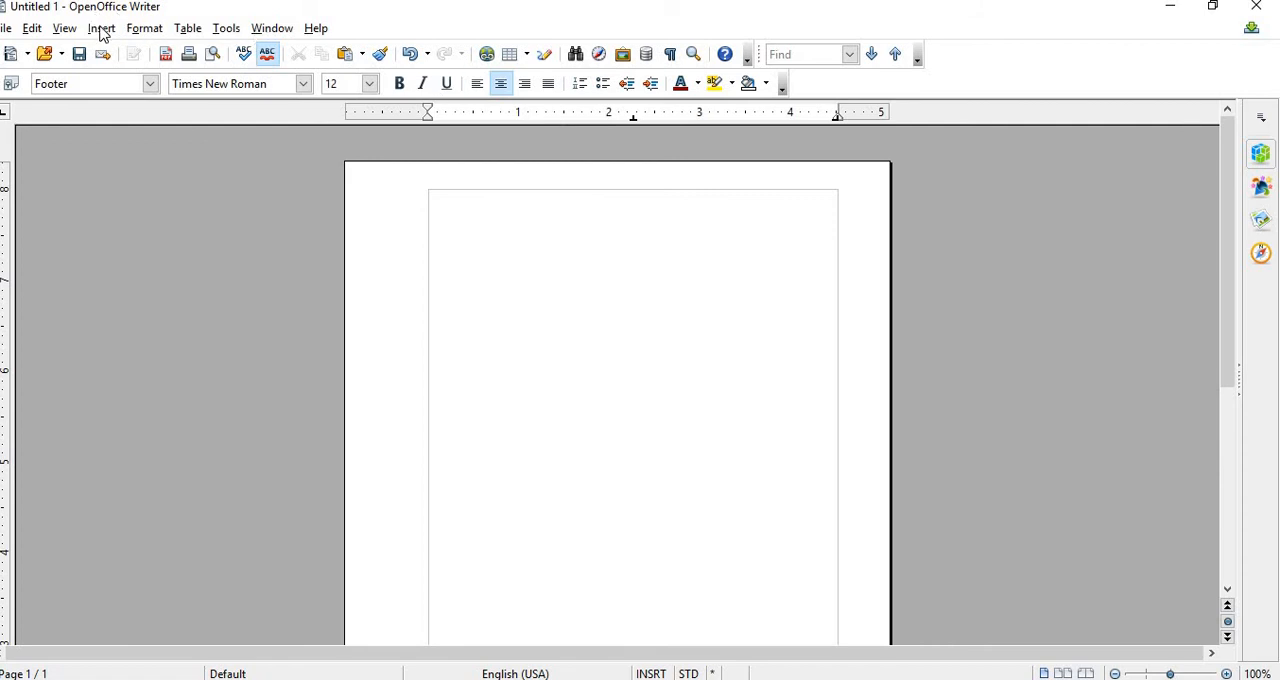
Step: Add a default header to the page and centre its paragraph
{"action": "left_click", "coordinate": [100, 28]}
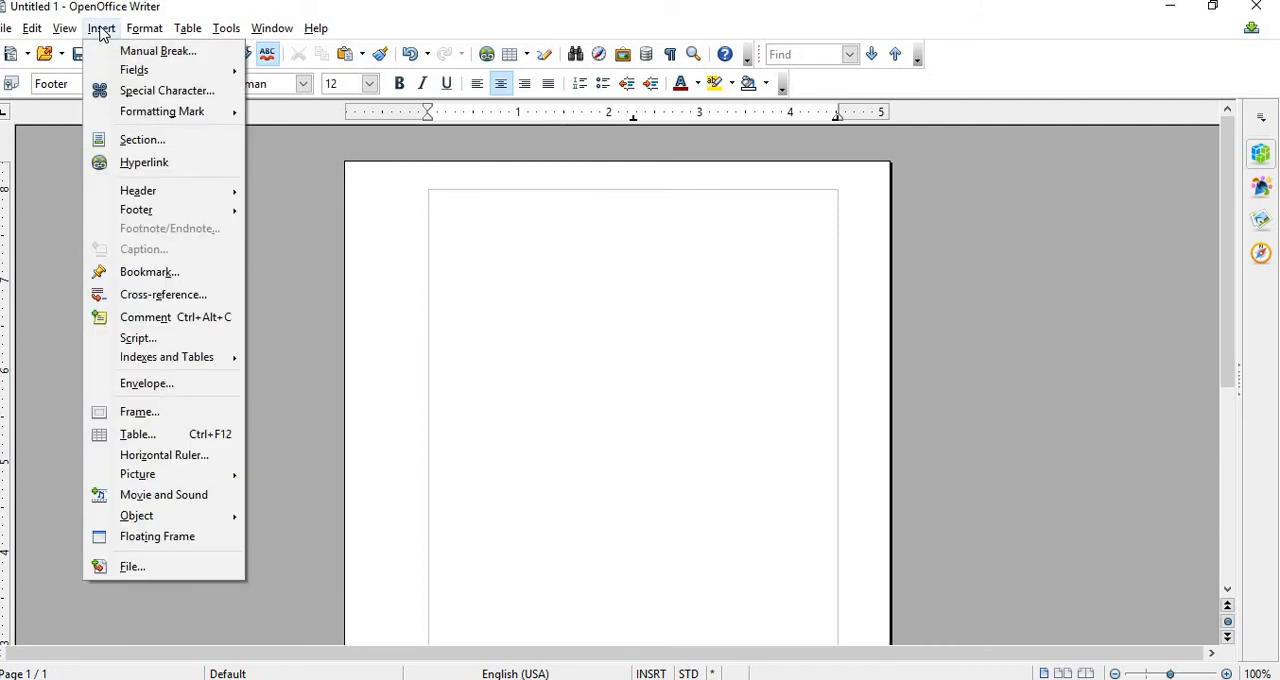
{"action": "mouse_move", "coordinate": [138, 190]}
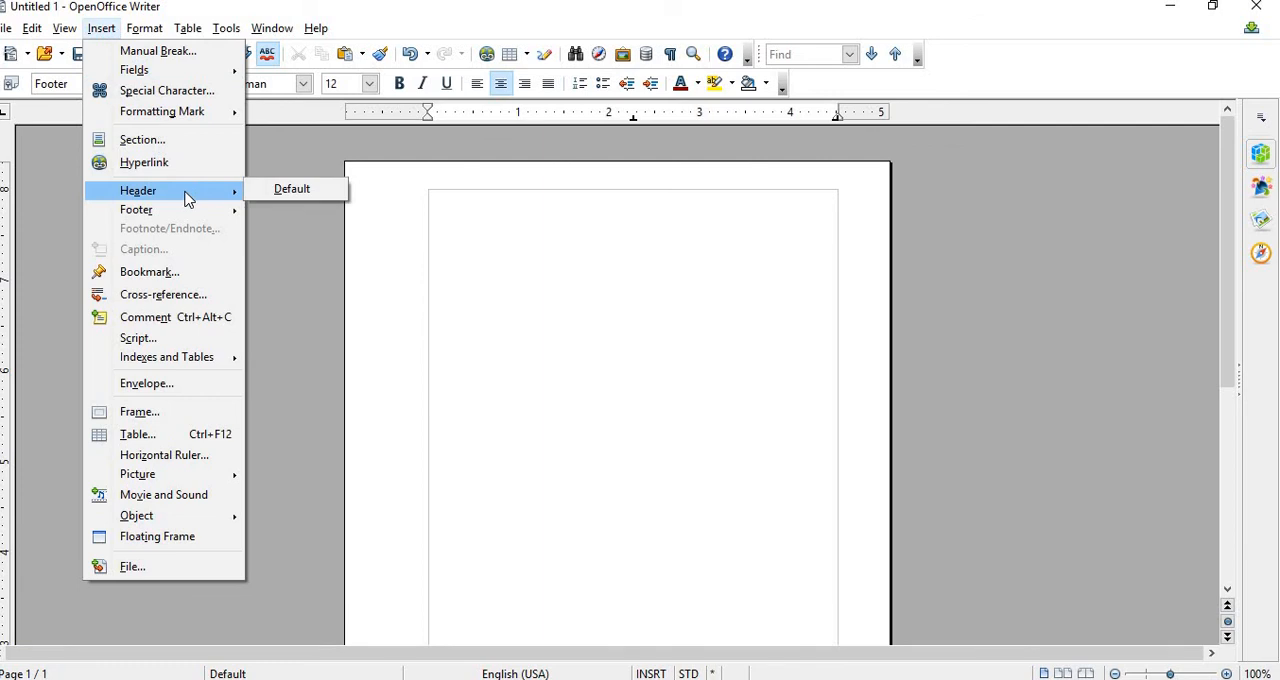
{"action": "mouse_move", "coordinate": [292, 188]}
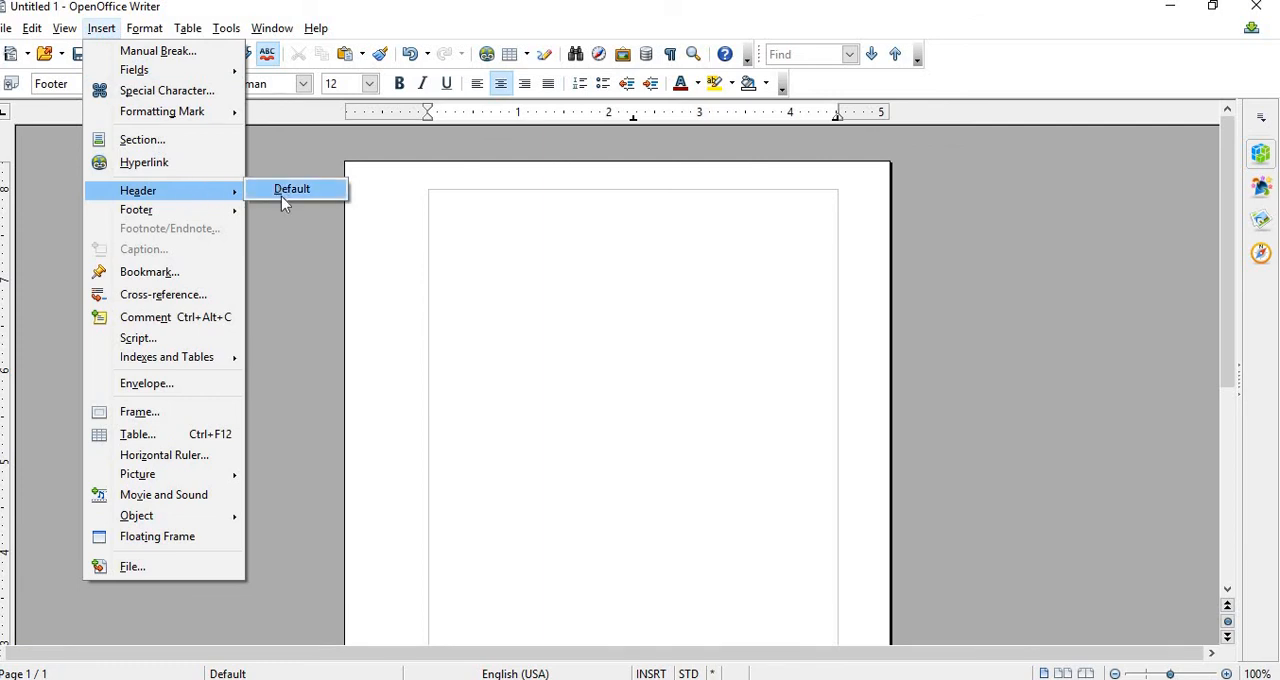
{"action": "left_click", "coordinate": [292, 188]}
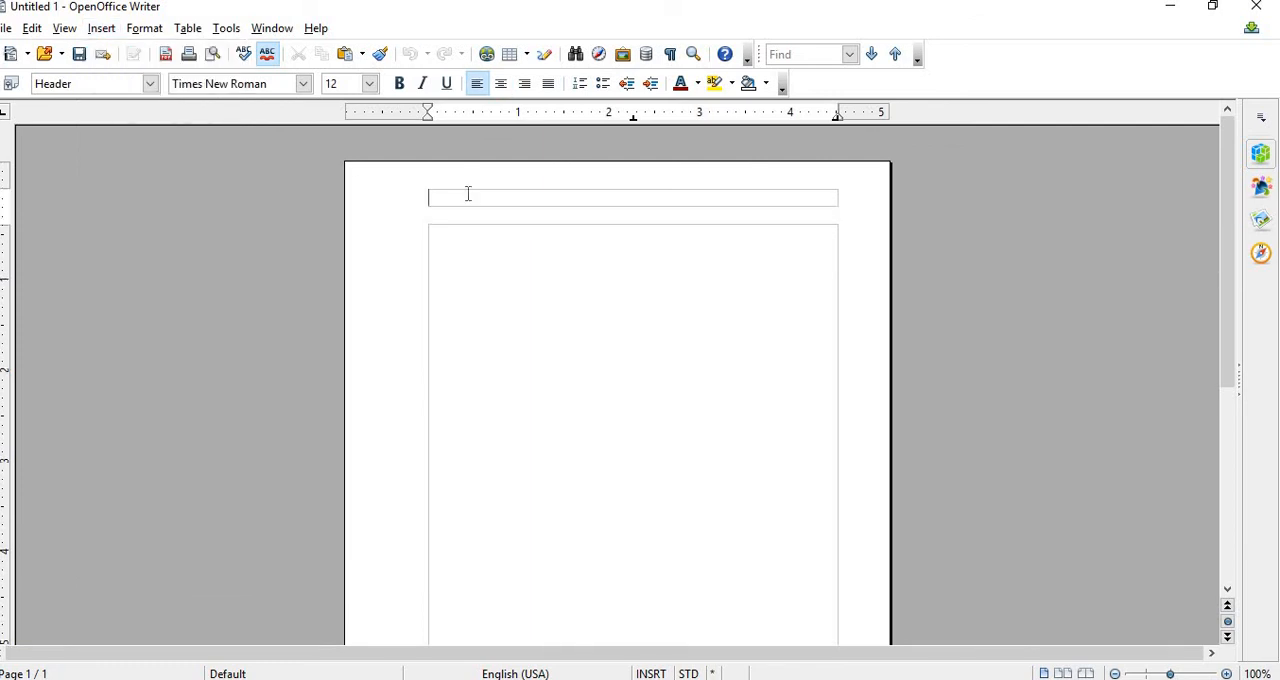
{"action": "left_click", "coordinate": [500, 84]}
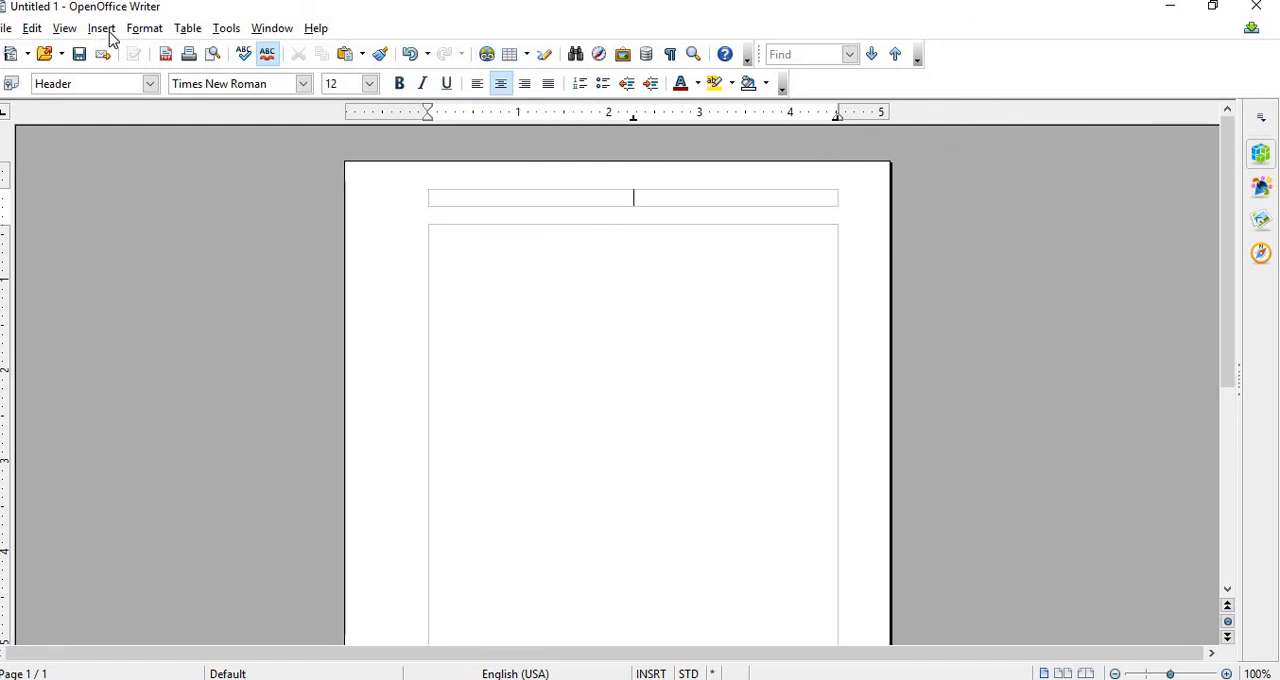
Step: Insert a Page Number field into the centred header
{"action": "left_click", "coordinate": [100, 28]}
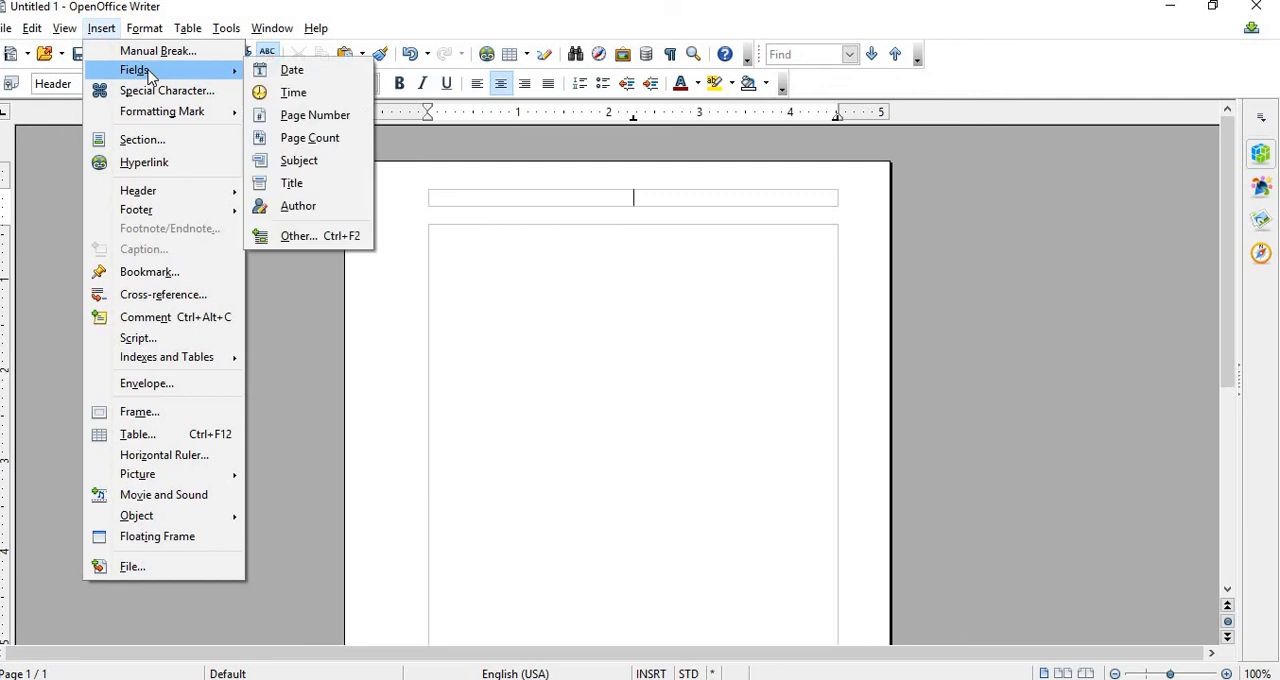
{"action": "mouse_move", "coordinate": [314, 114]}
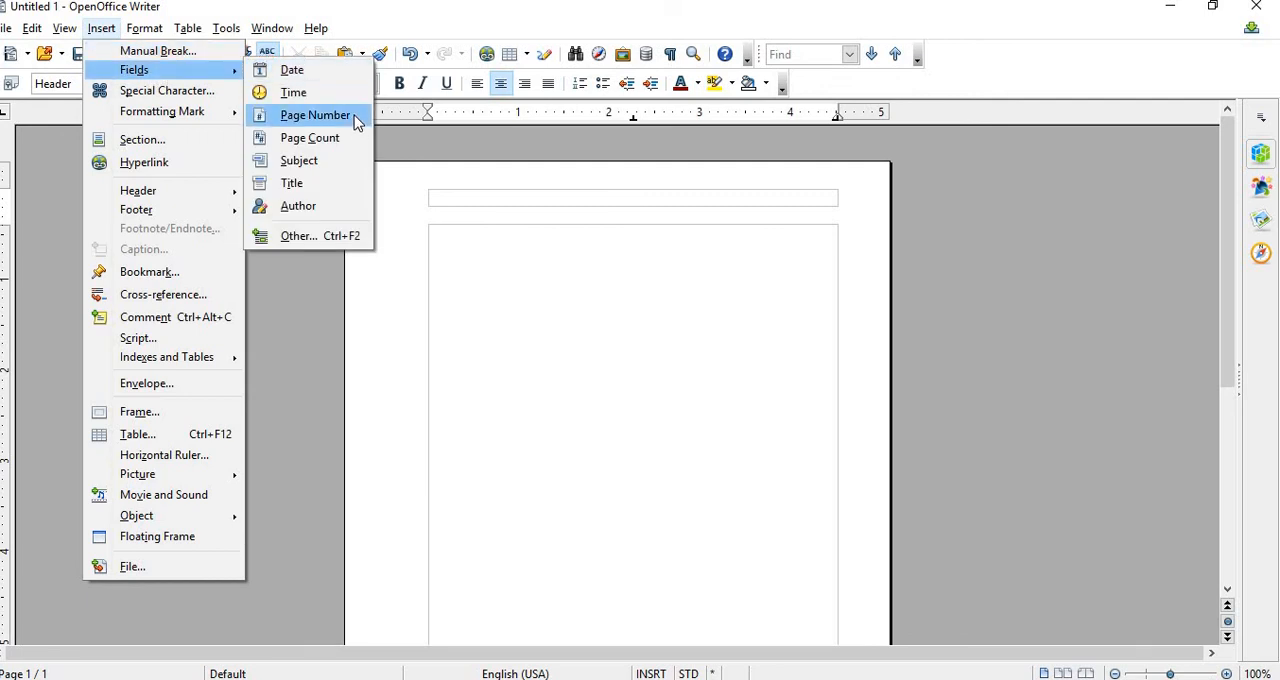
{"action": "left_click", "coordinate": [316, 114]}
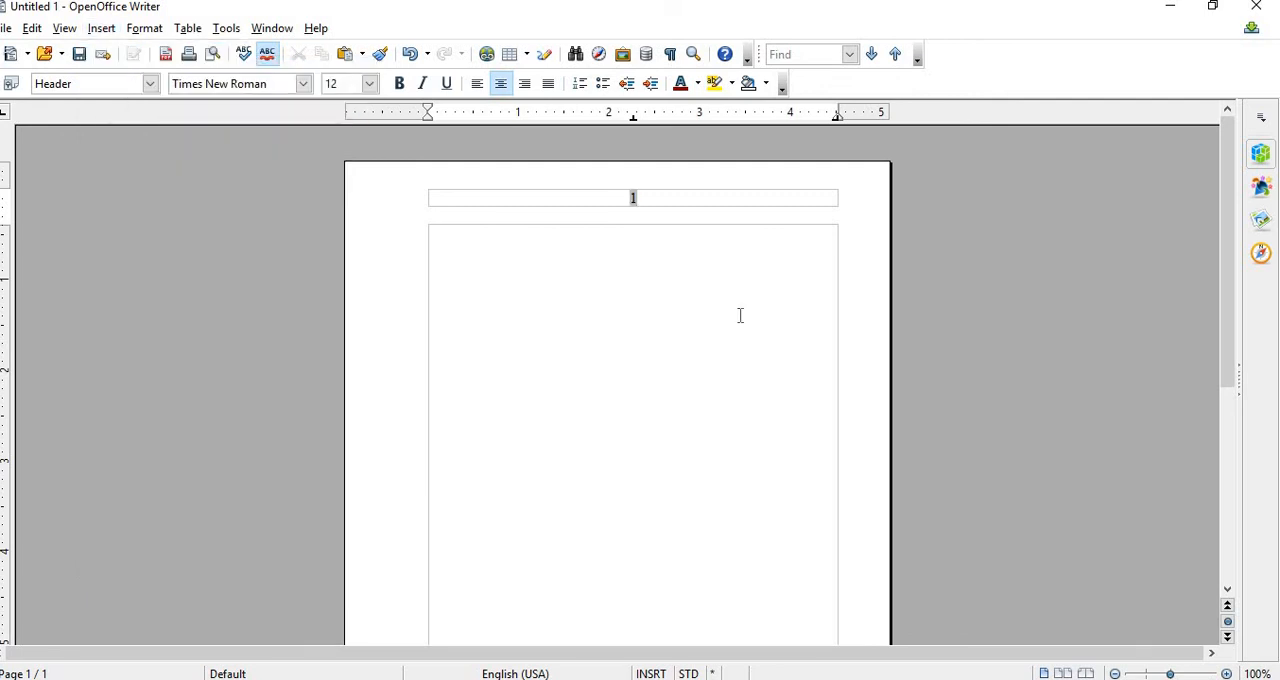